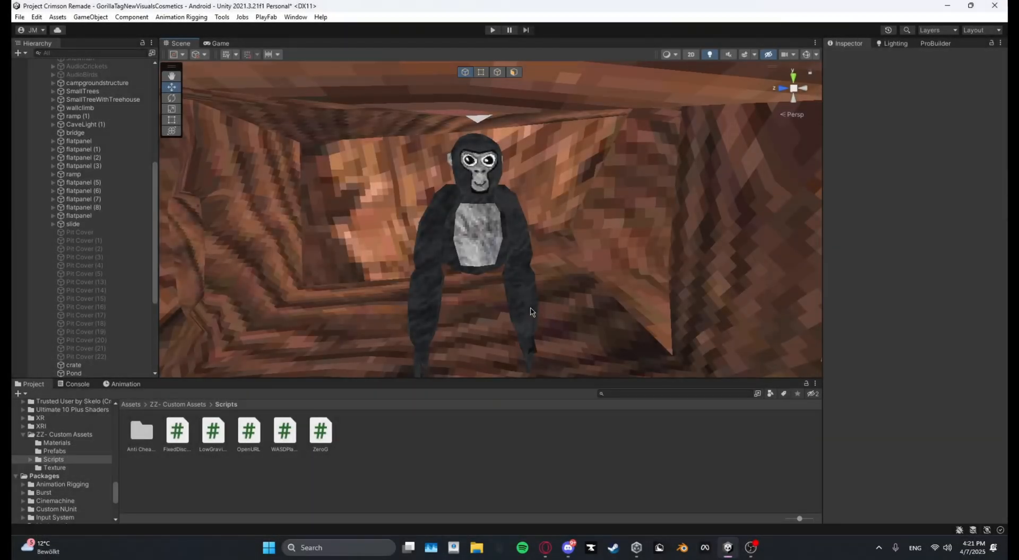
mouse_move(519, 303)
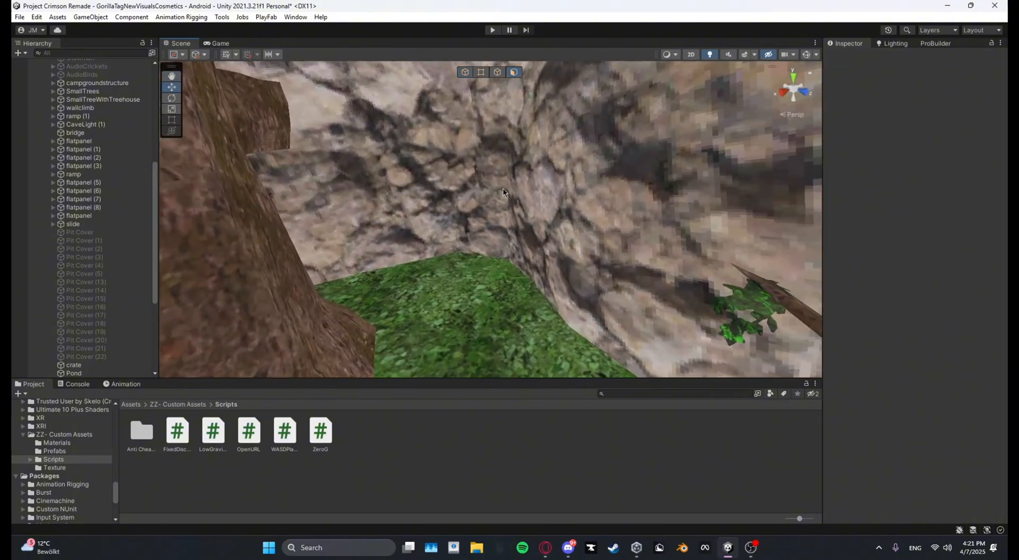
- Extrude a wall face of the forest tunnel mesh outward with a Shift-drag in ProBuilder face mode
left_click(67, 62)
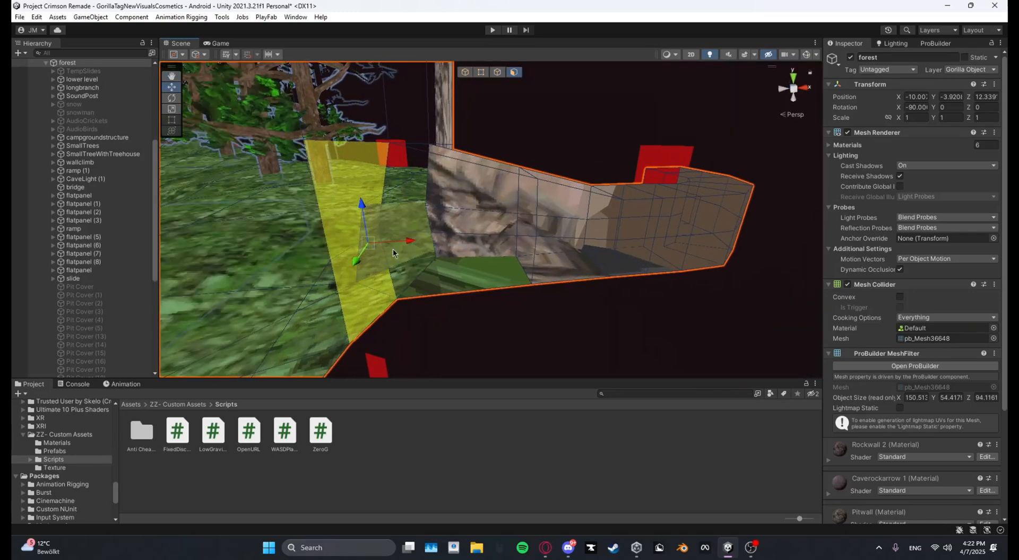
left_click_drag(390, 244, 597, 231)
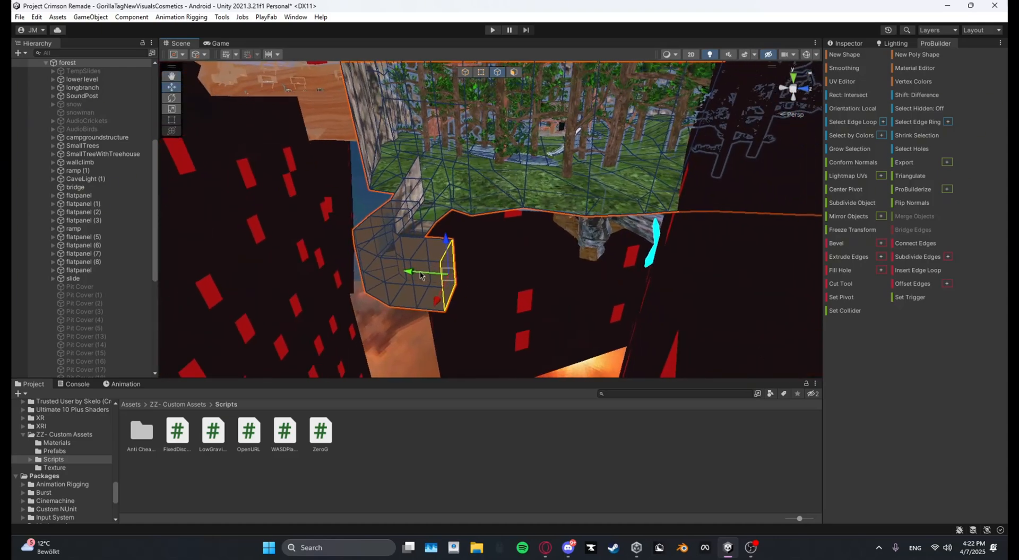
left_click_drag(419, 273, 438, 250)
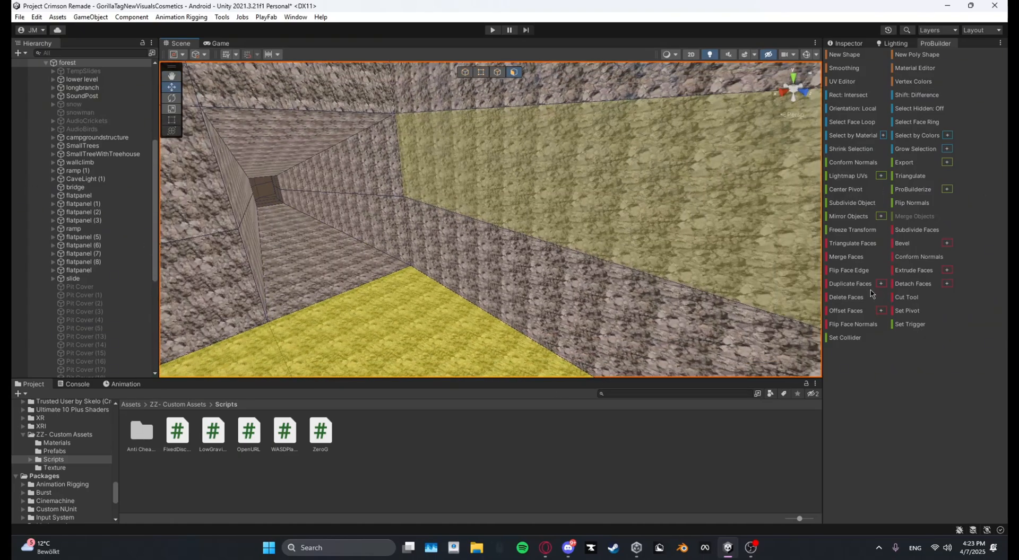
mouse_move(921, 283)
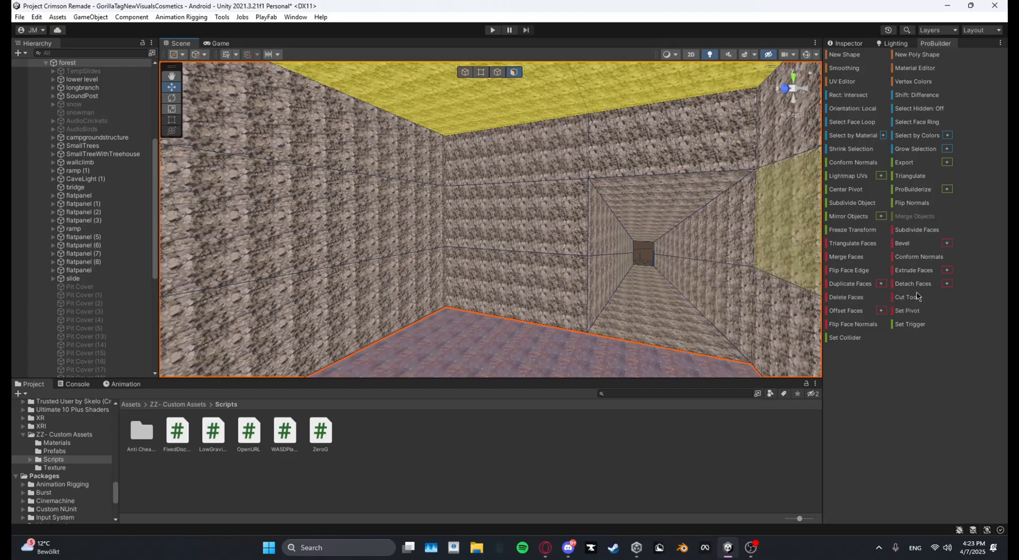
- Detach the selected room faces into the separate objects forest (1), forest (2) and forest (3)
left_click(847, 42)
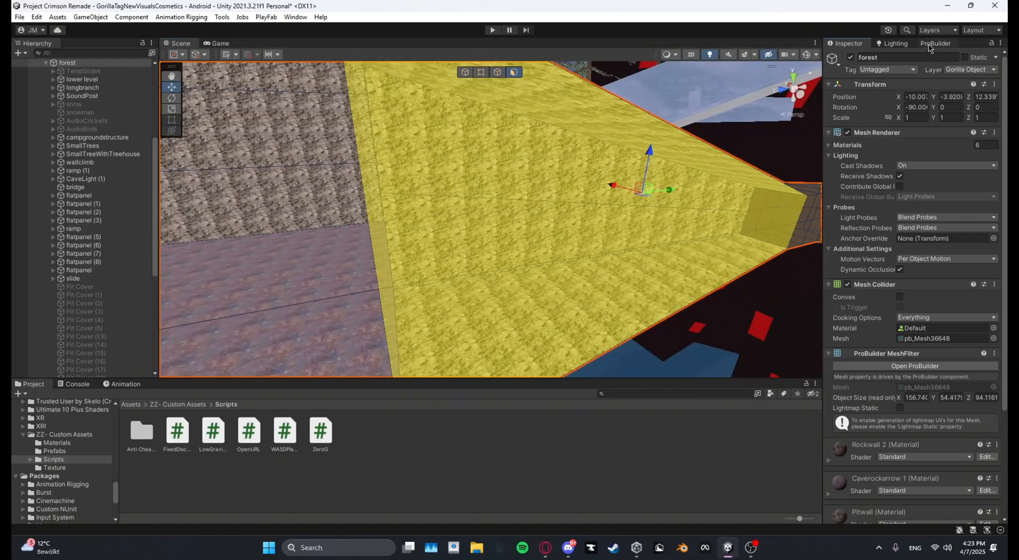
left_click(936, 42)
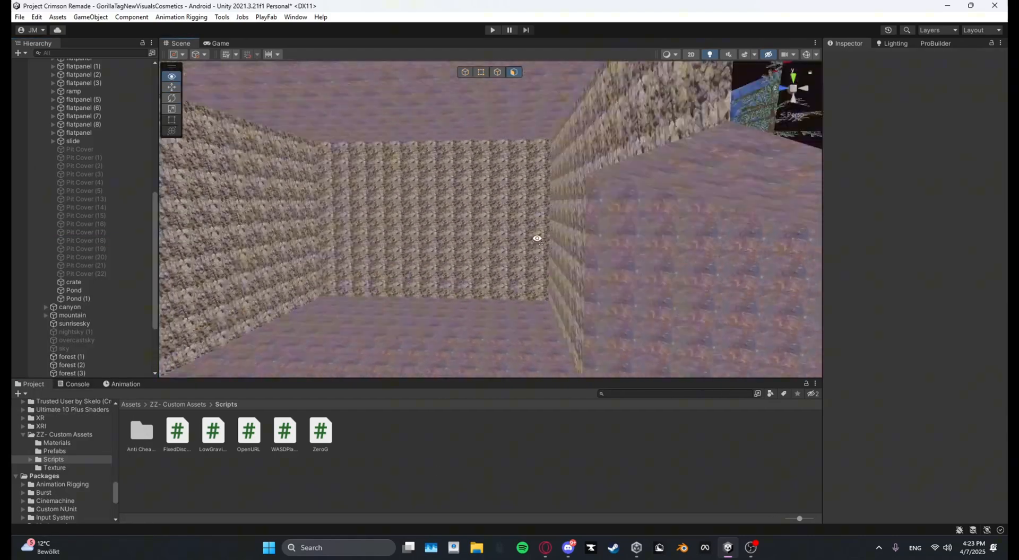
left_click_drag(537, 237, 491, 272)
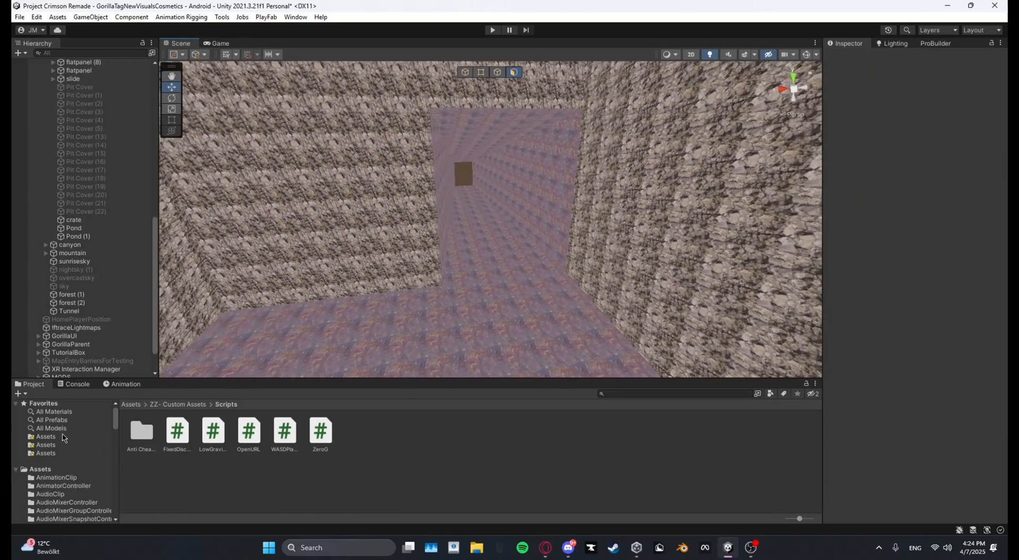
- Assign the grass material to floor object forest (1), then select roof rim piece forest (2)
left_click(54, 412)
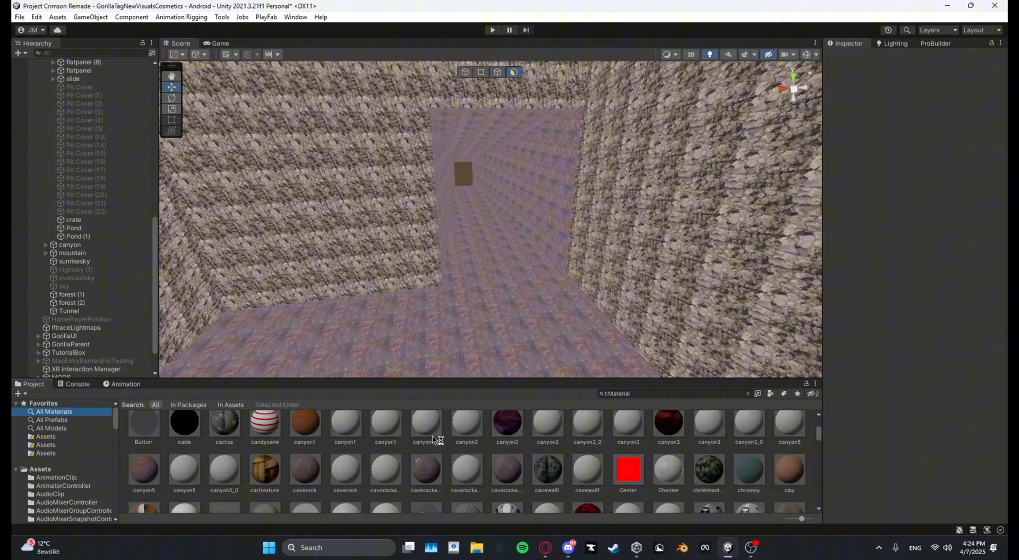
scroll("down", 3)
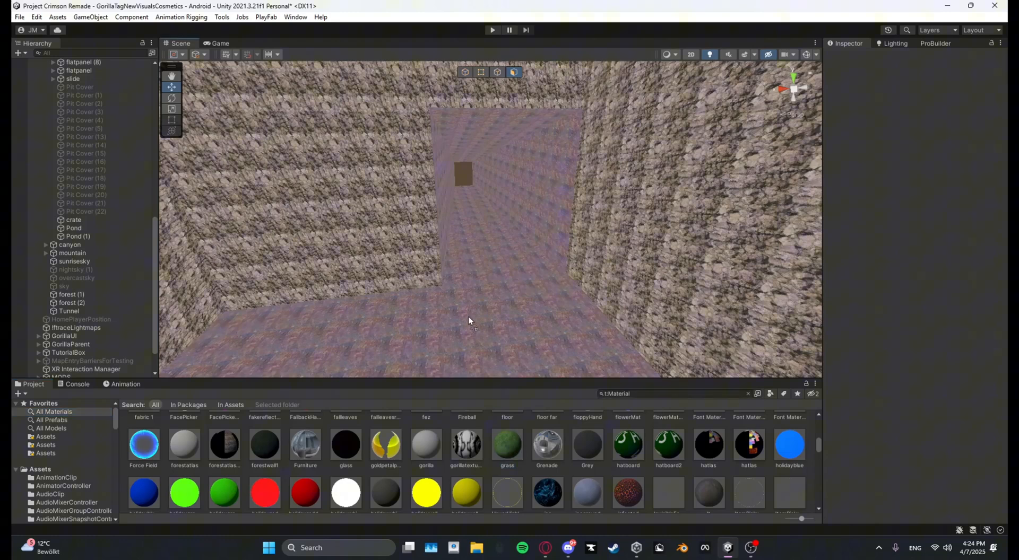
left_click(71, 294)
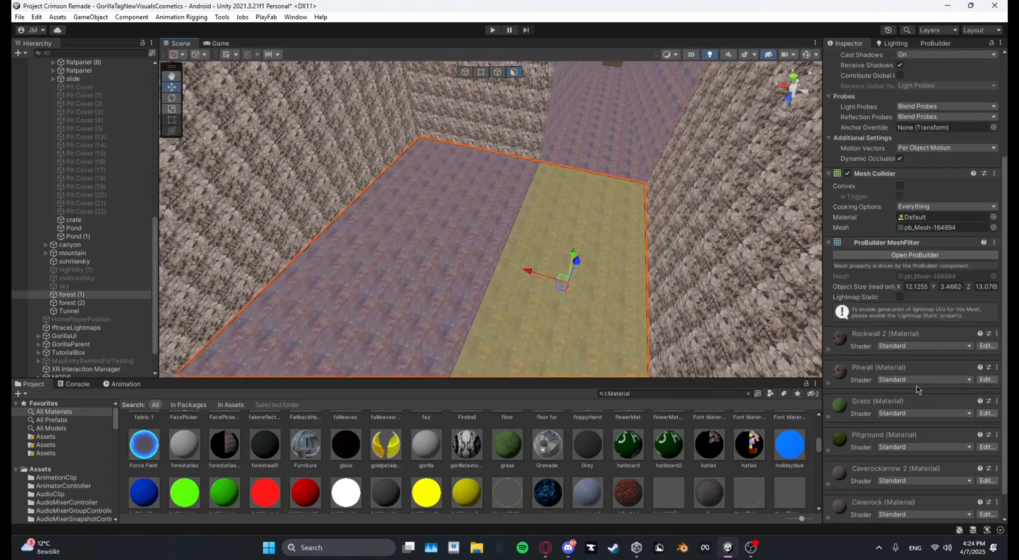
scroll("down", 3)
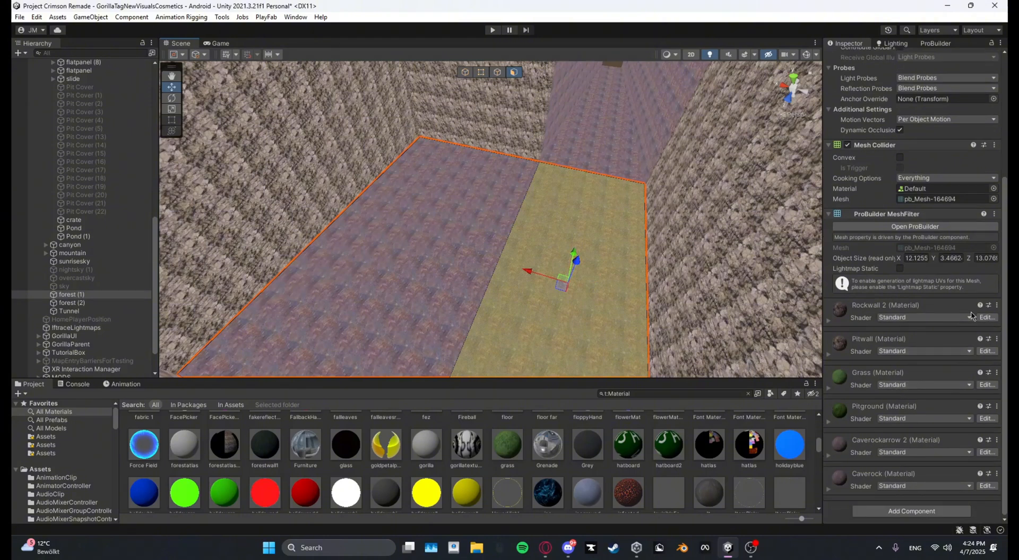
right_click(994, 305)
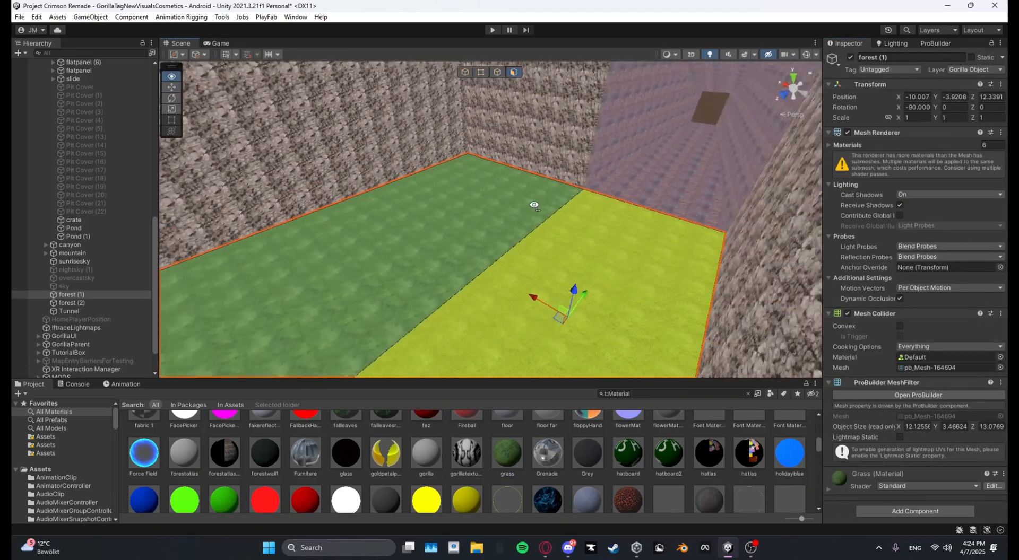
left_click(71, 302)
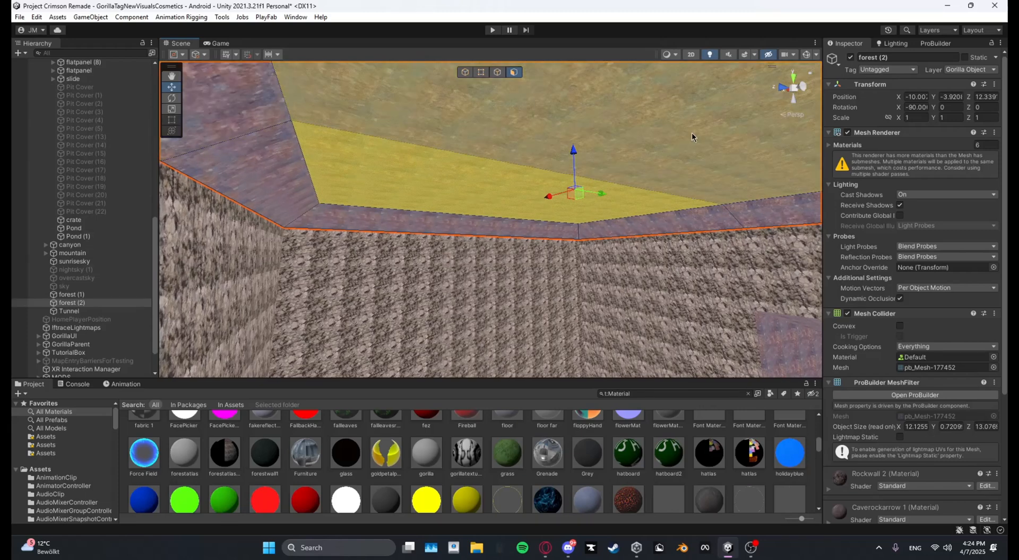
- Attempt Delete Faces on forest (3)'s roof faces; ProBuilder refuses with a warning
left_click(935, 43)
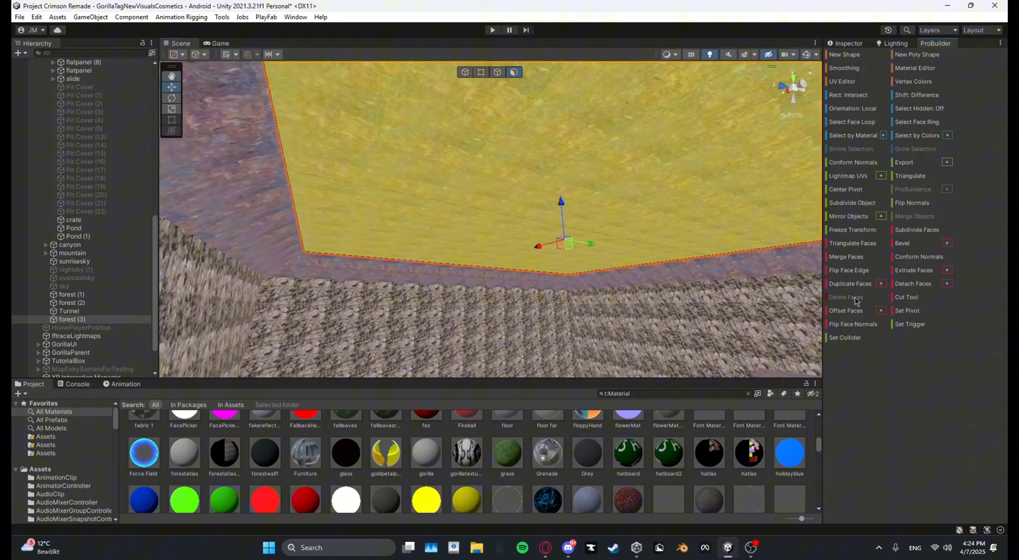
left_click(846, 297)
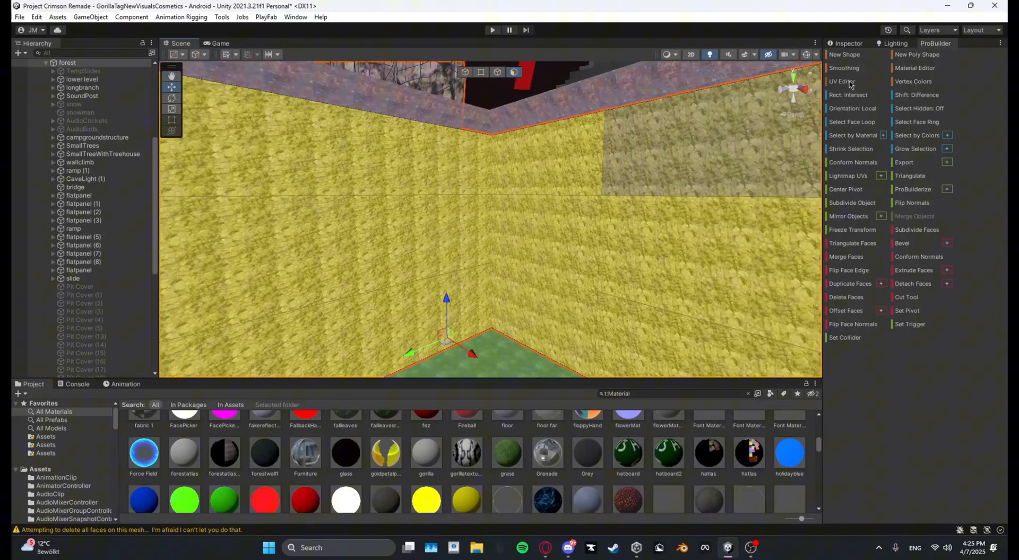
- Convert the inner wall faces to manual UV mapping in the UV Editor and close it
left_click(840, 82)
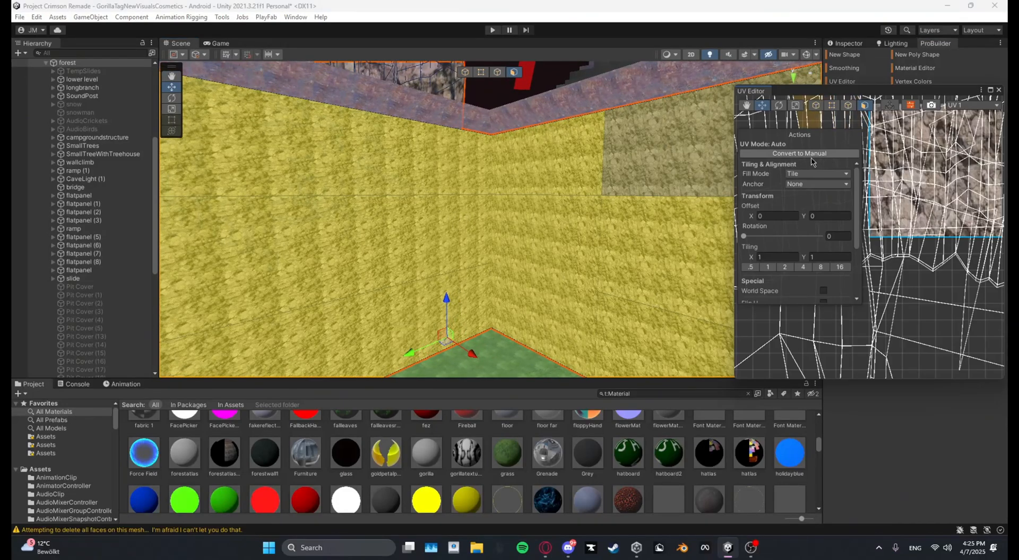
left_click(798, 154)
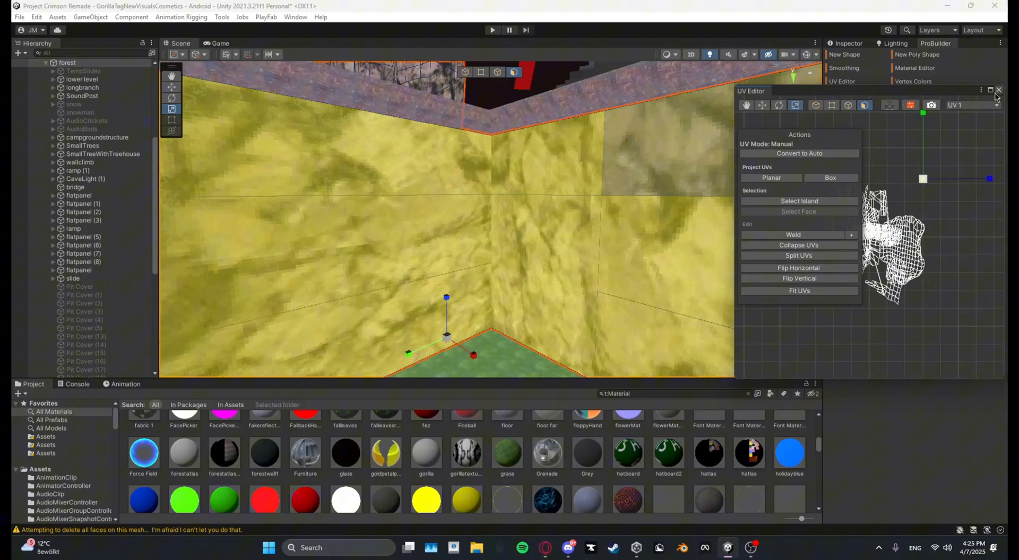
left_click(998, 90)
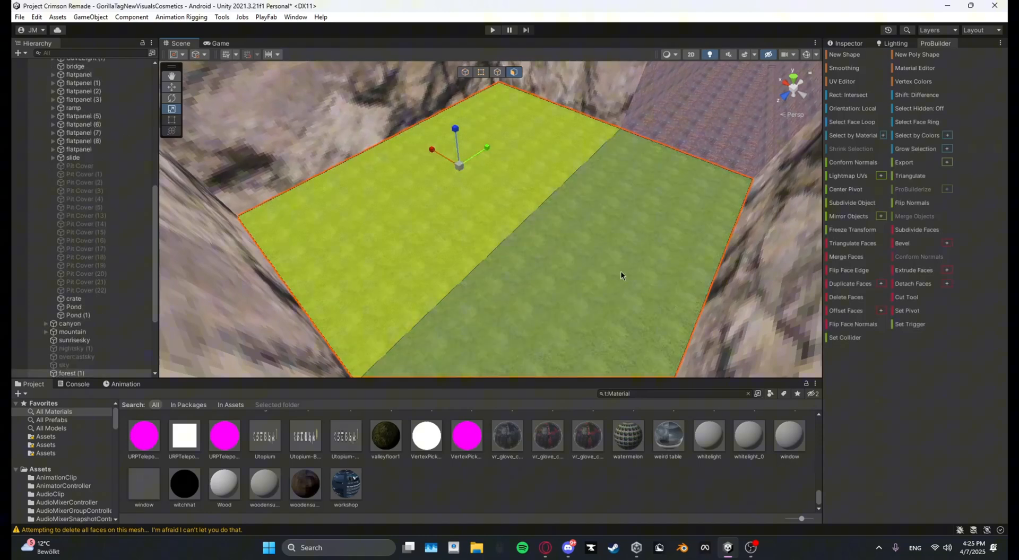
- Reopen the UV Editor on the grass floor face and change its texture tiling
left_click(841, 81)
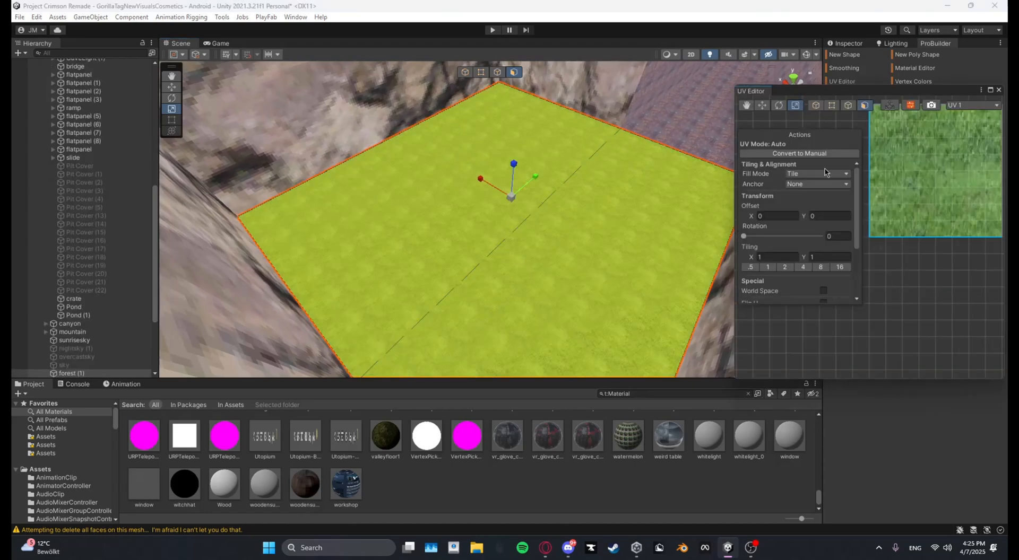
left_click(798, 154)
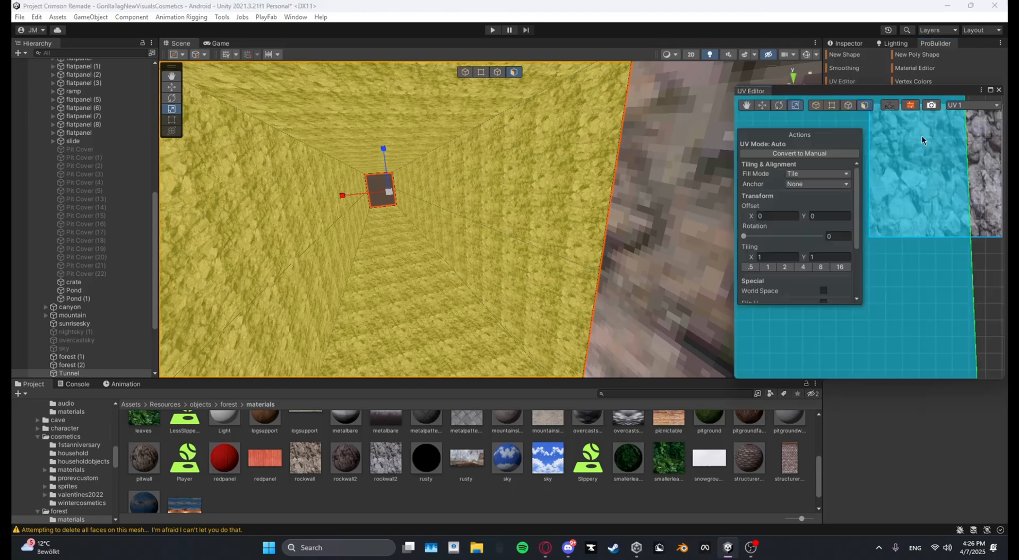
- Close the UV Editor and inspect forest (2)'s materials in the Inspector
left_click(798, 154)
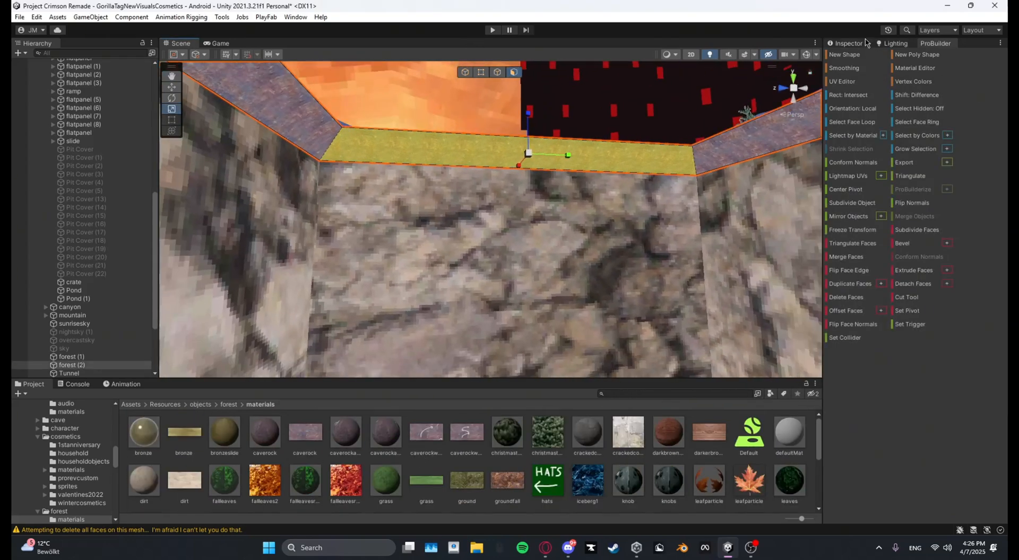
left_click(846, 44)
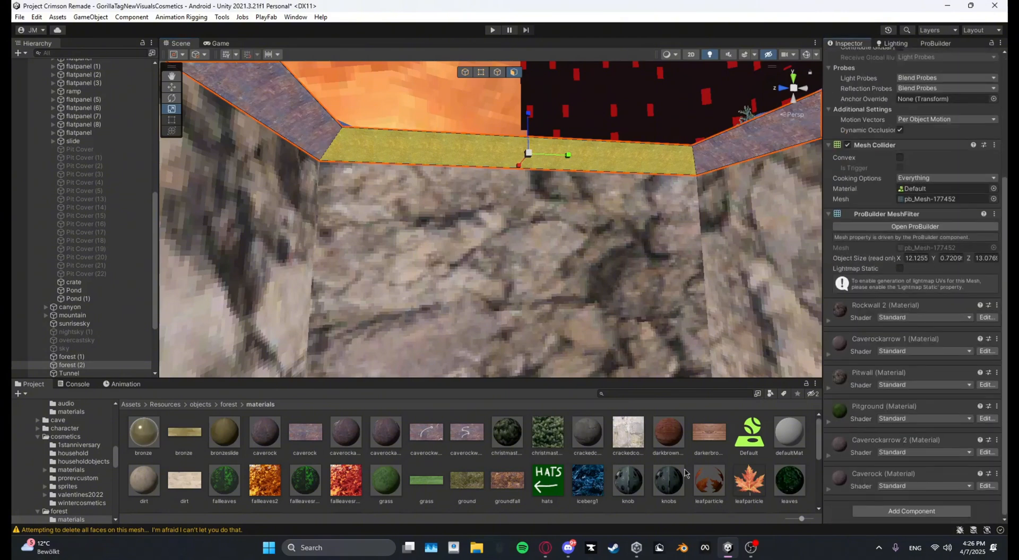
scroll("down", 3)
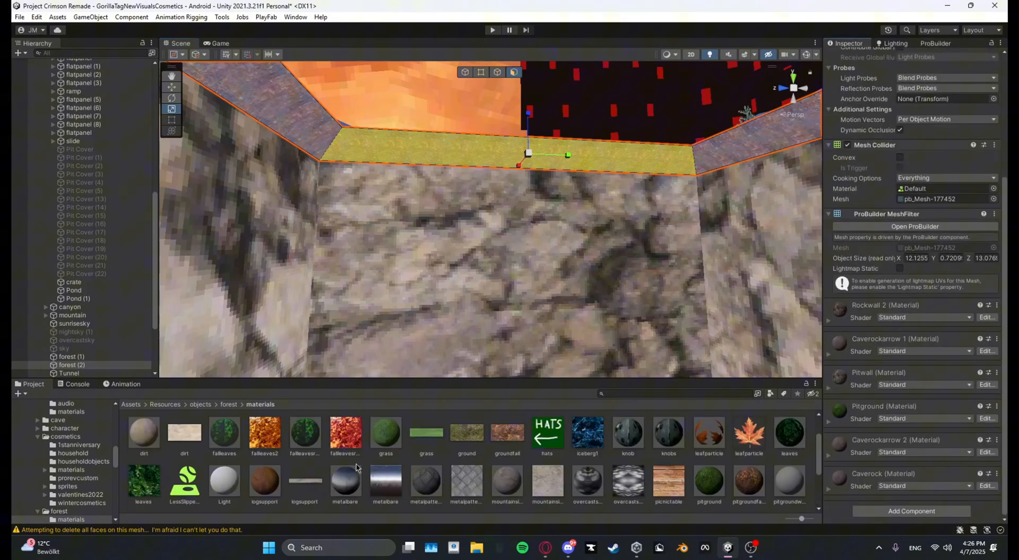
scroll("down", 3)
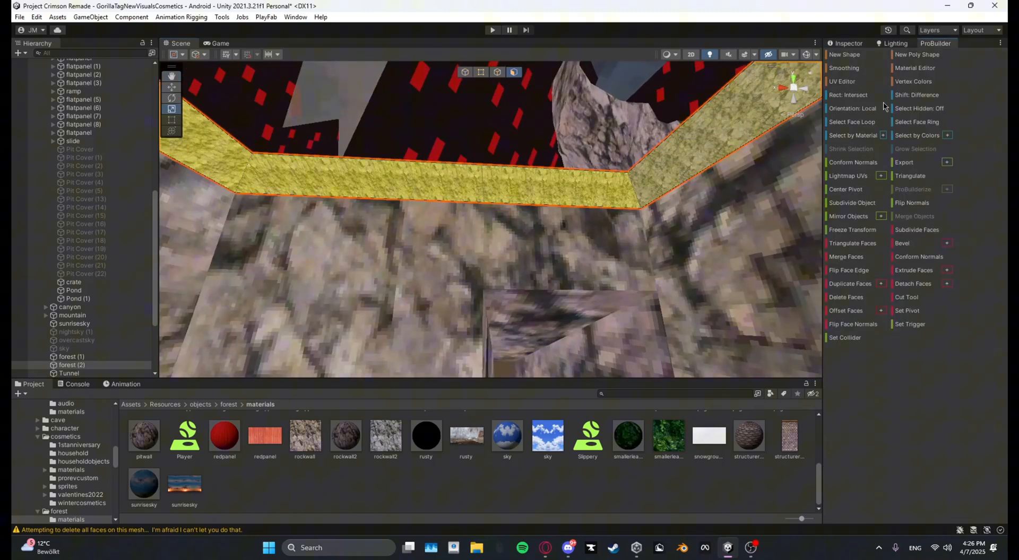
- Convert the roof rim faces to manual UV mapping, then look up through the skylight
left_click(841, 82)
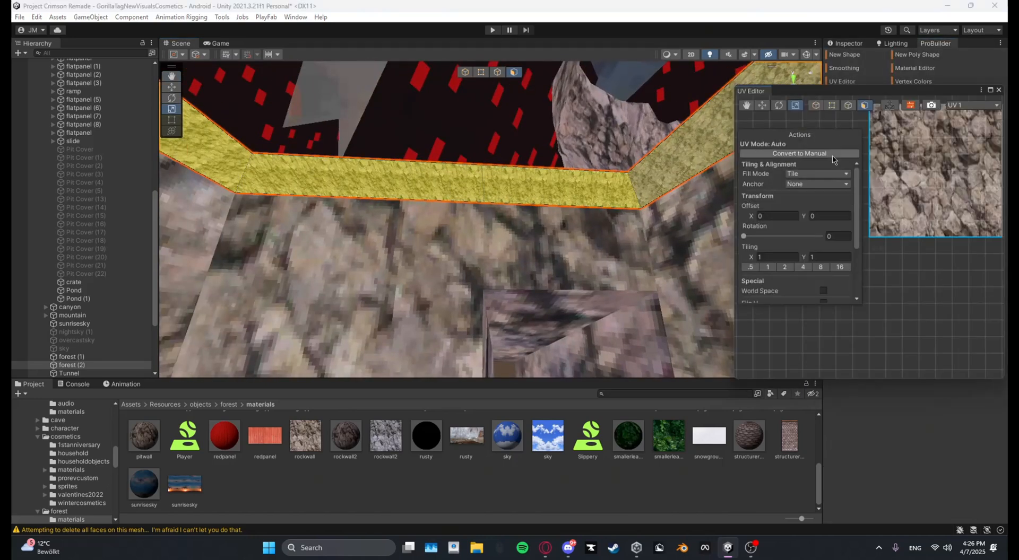
left_click(798, 153)
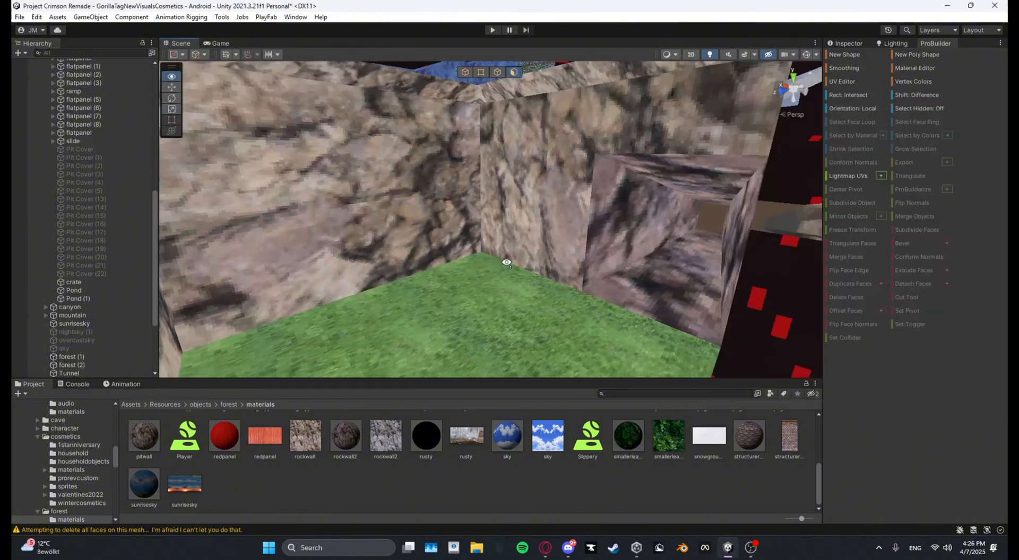
left_click_drag(508, 263, 435, 276)
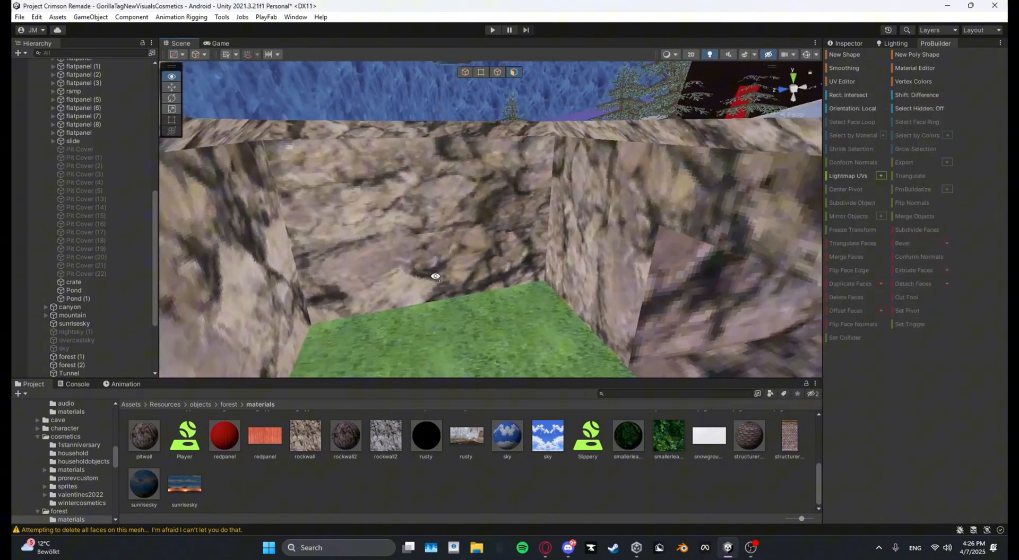